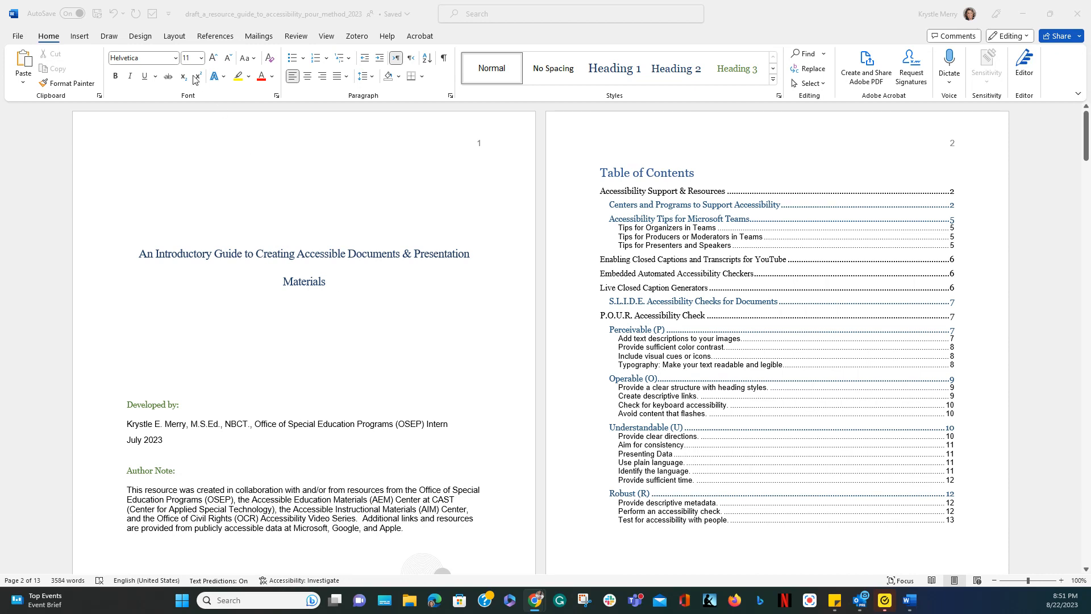
pyautogui.moveTo(239, 157)
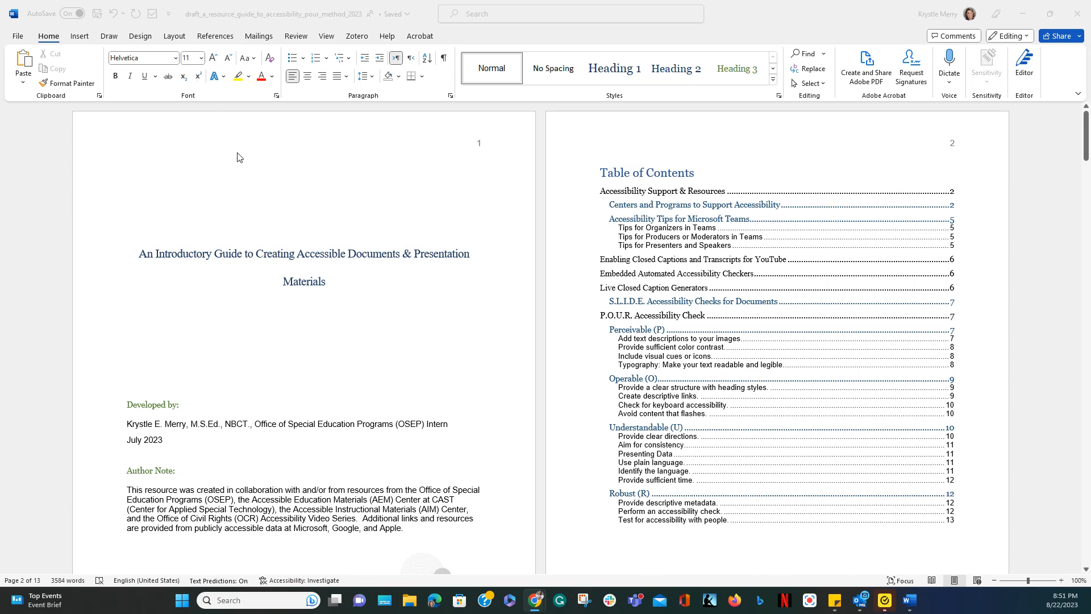
pyautogui.moveTo(175, 177)
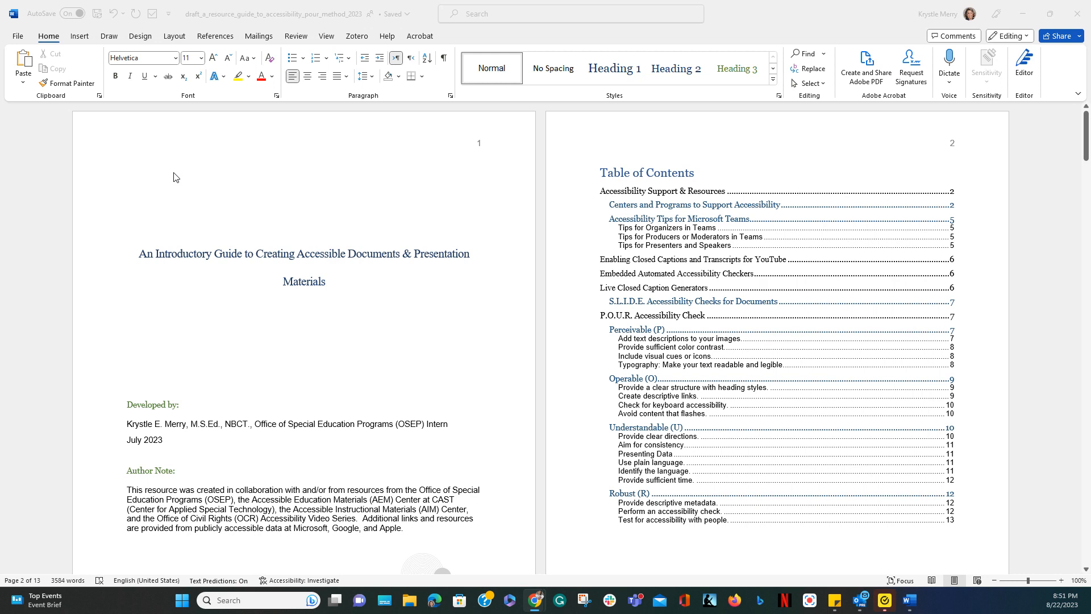
pyautogui.moveTo(192, 195)
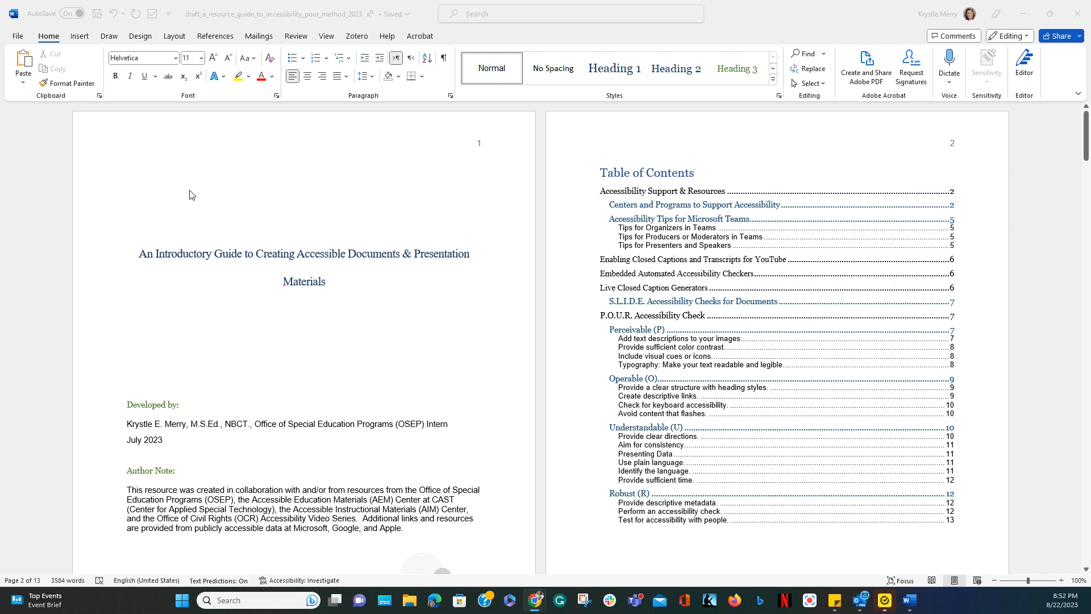
pyautogui.moveTo(213, 202)
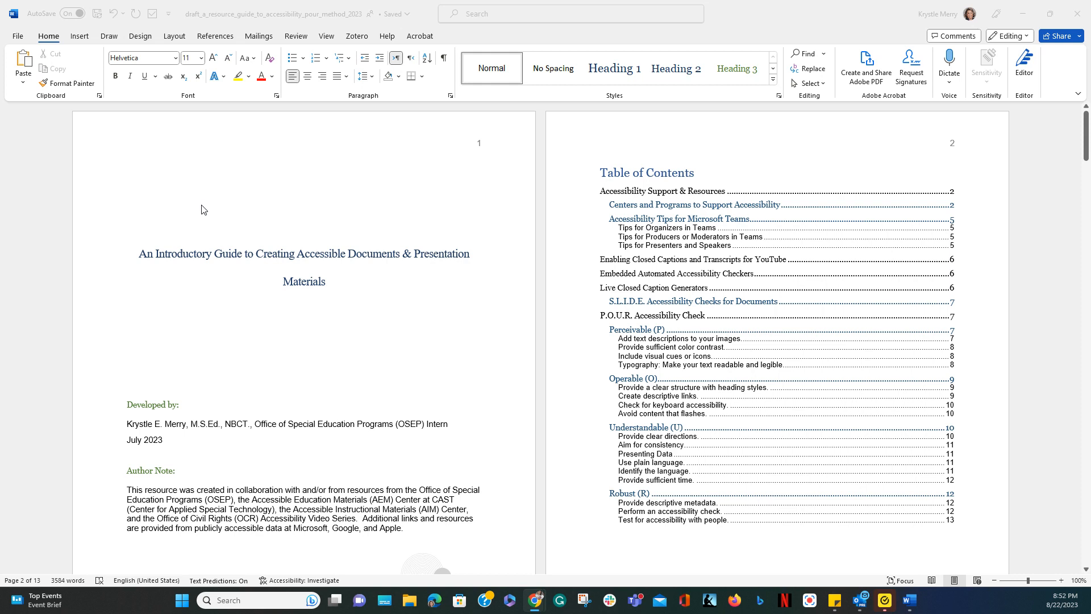
pyautogui.moveTo(66, 58)
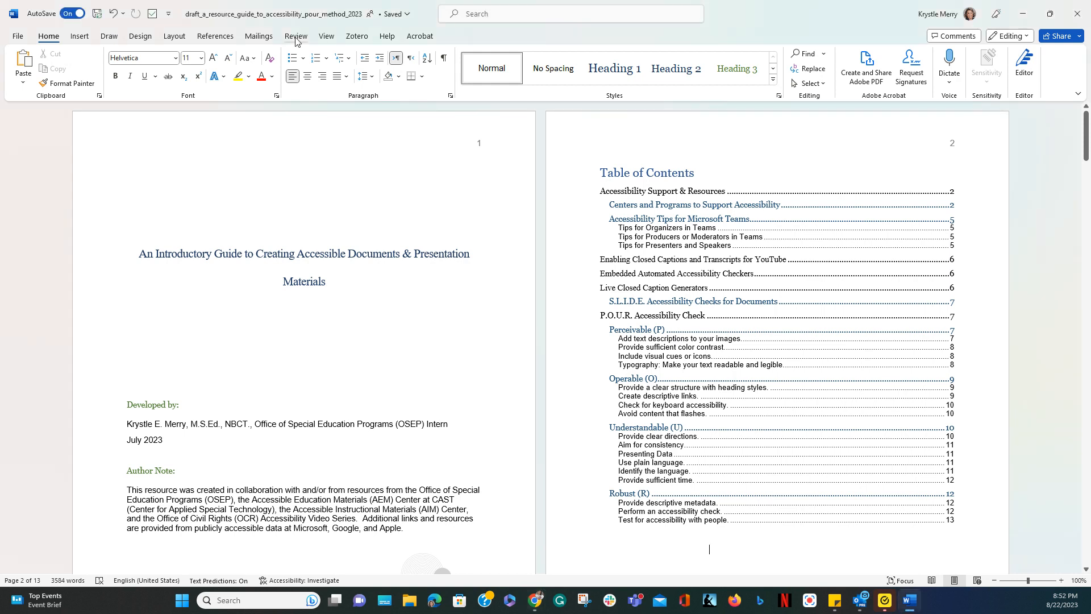
# Step: Run Check Accessibility from the Review tab, revealing one missing object description error
pyautogui.click(295, 36)
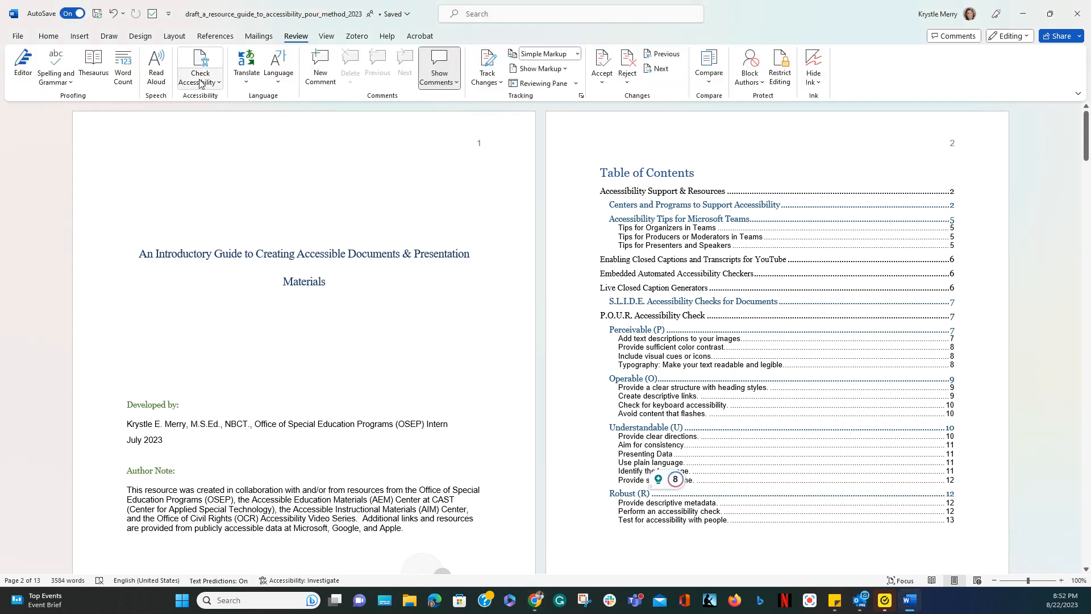
pyautogui.click(199, 81)
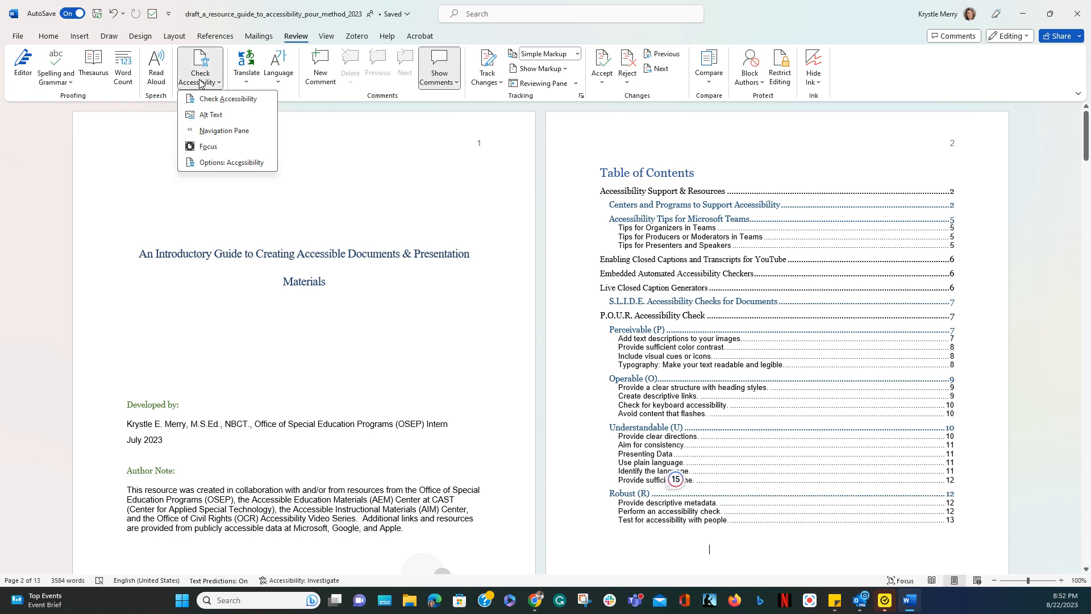
pyautogui.click(226, 98)
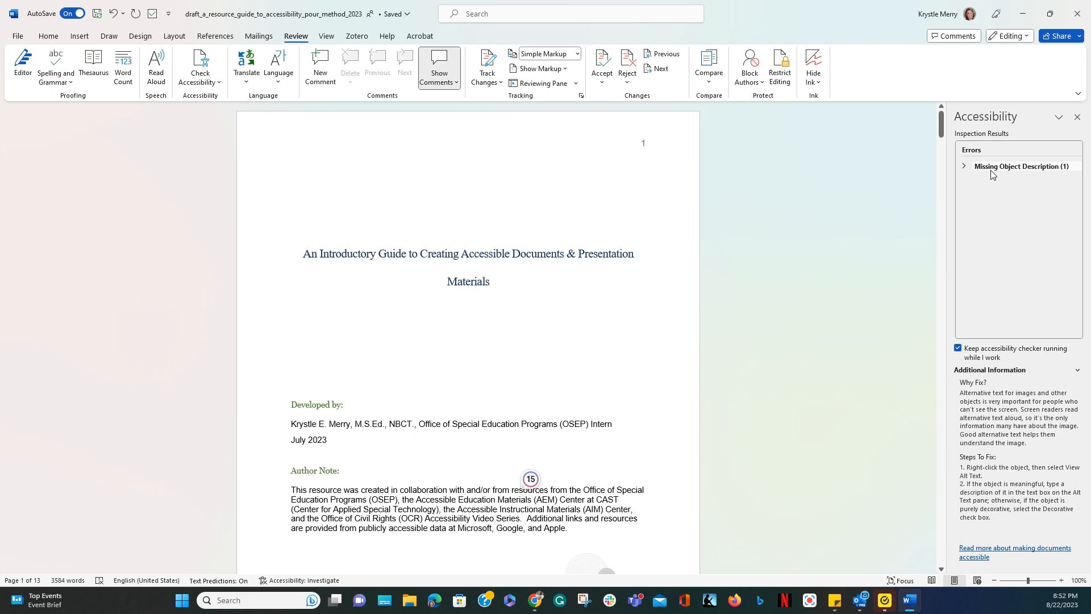
# Step: Expand the Missing Object Description error and mark Graphic 2 as decorative
pyautogui.click(964, 165)
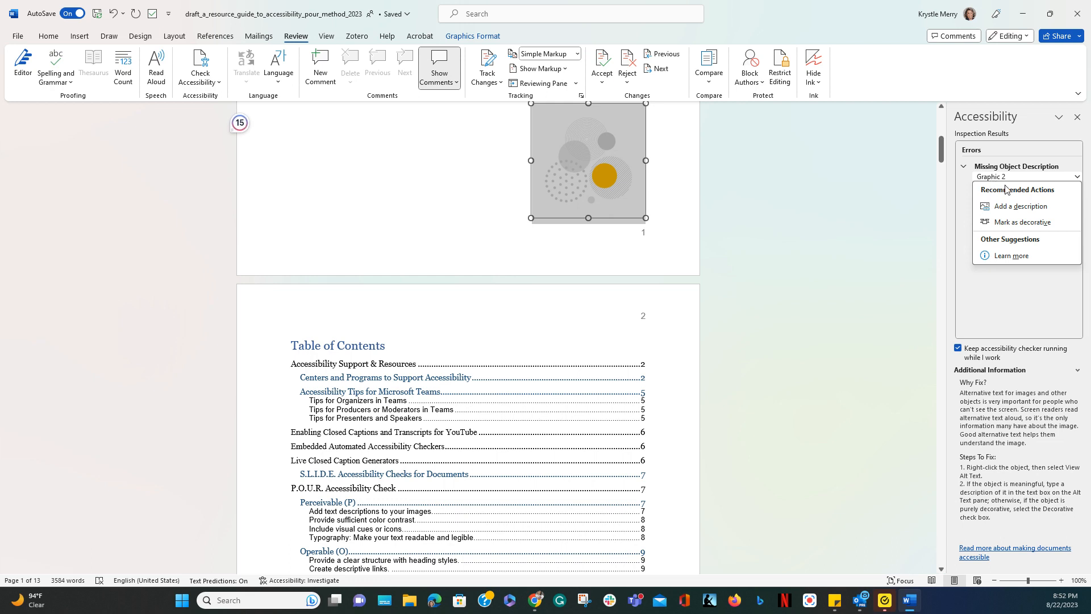
pyautogui.moveTo(1010, 197)
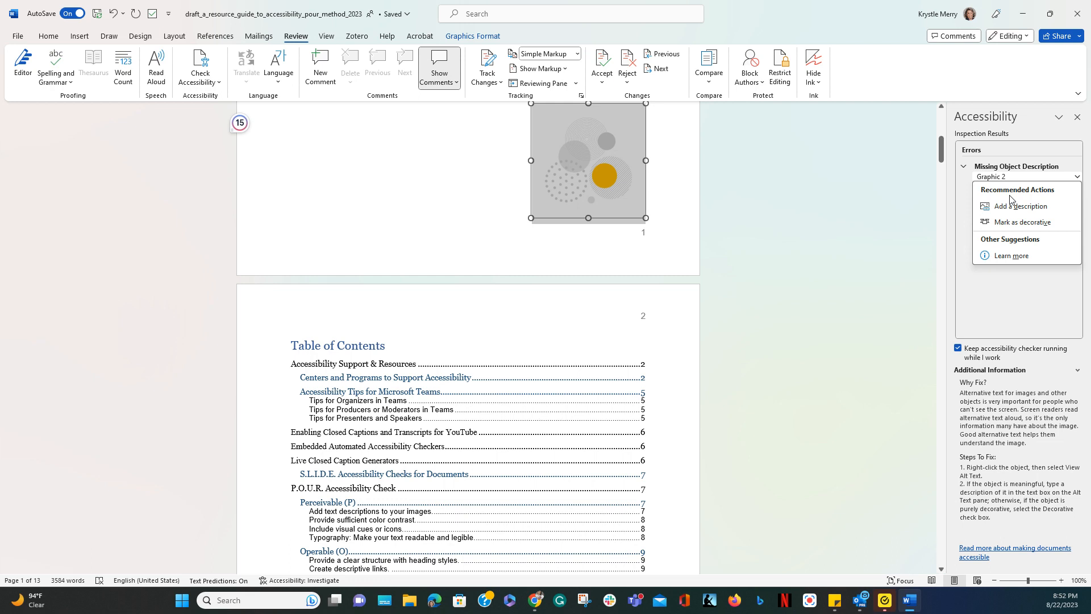
pyautogui.moveTo(1022, 221)
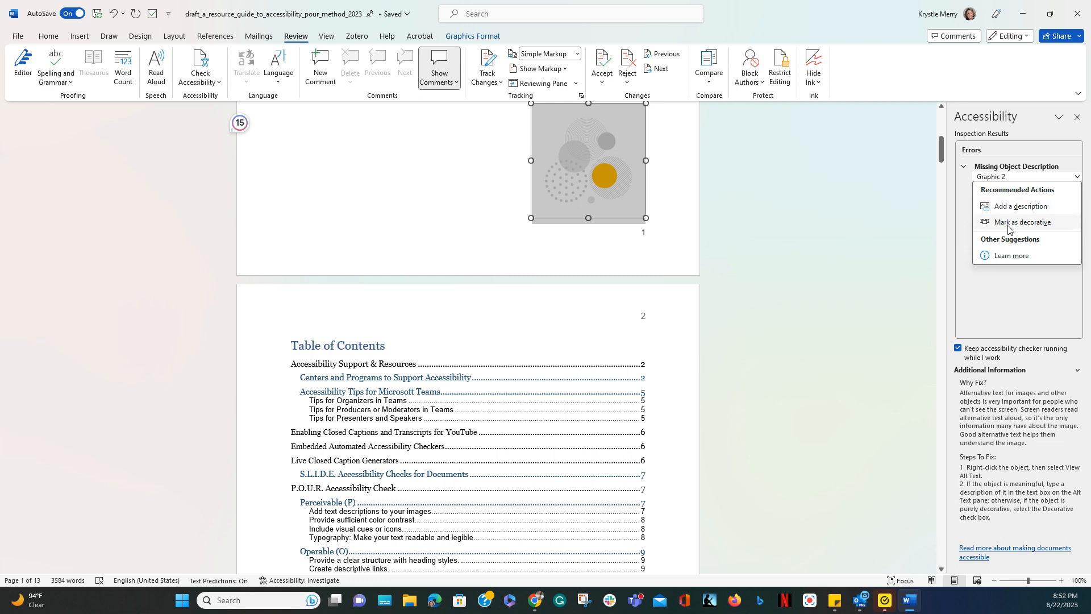
pyautogui.click(1022, 221)
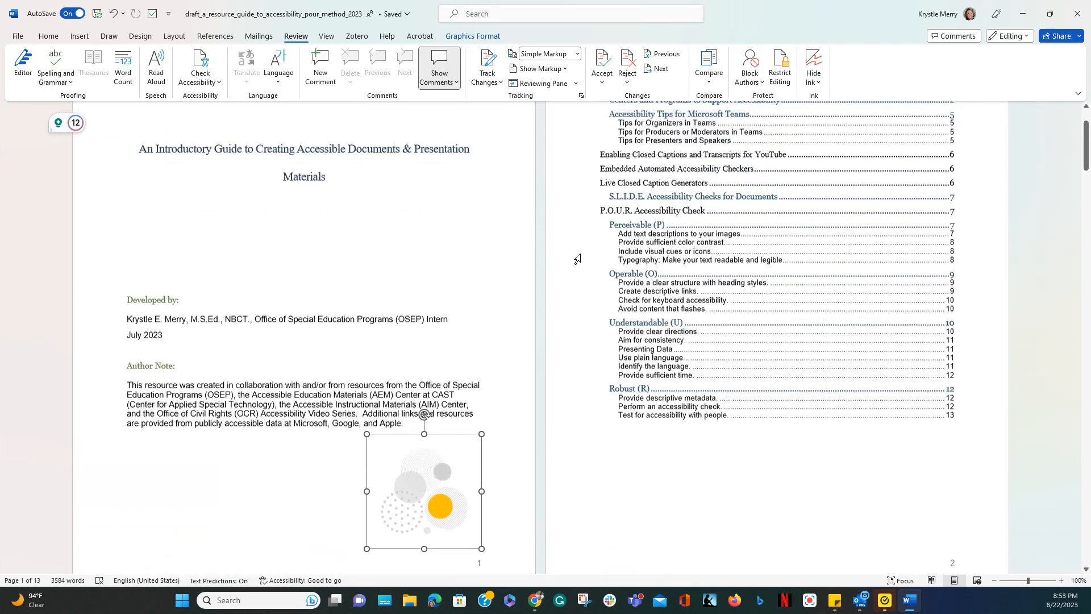
# Step: Scroll down to confirm the accessibility status shows Good to go
pyautogui.scroll(-3)
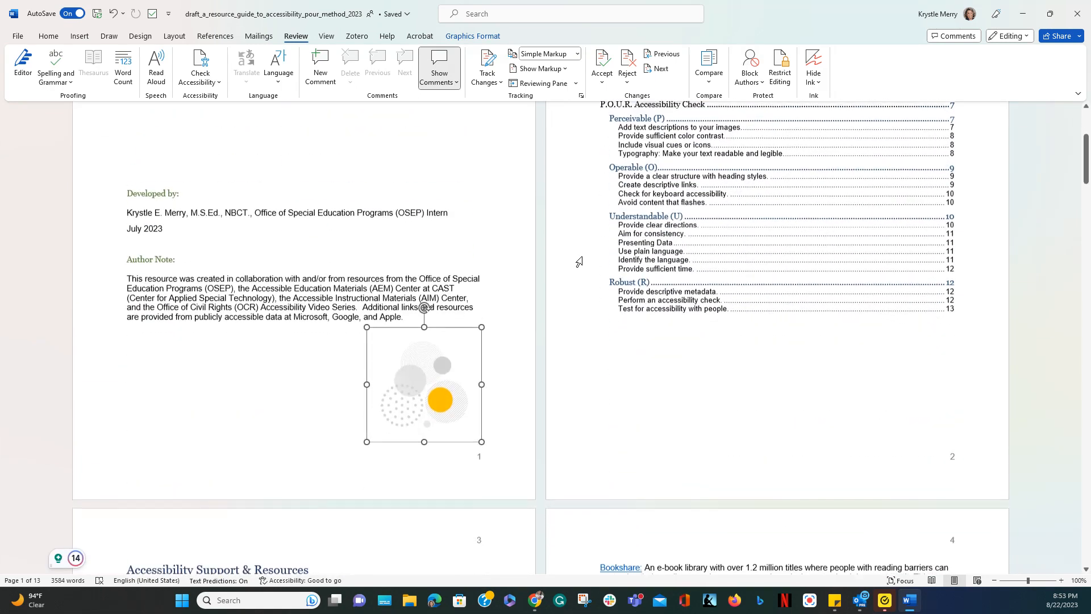
pyautogui.scroll(-3)
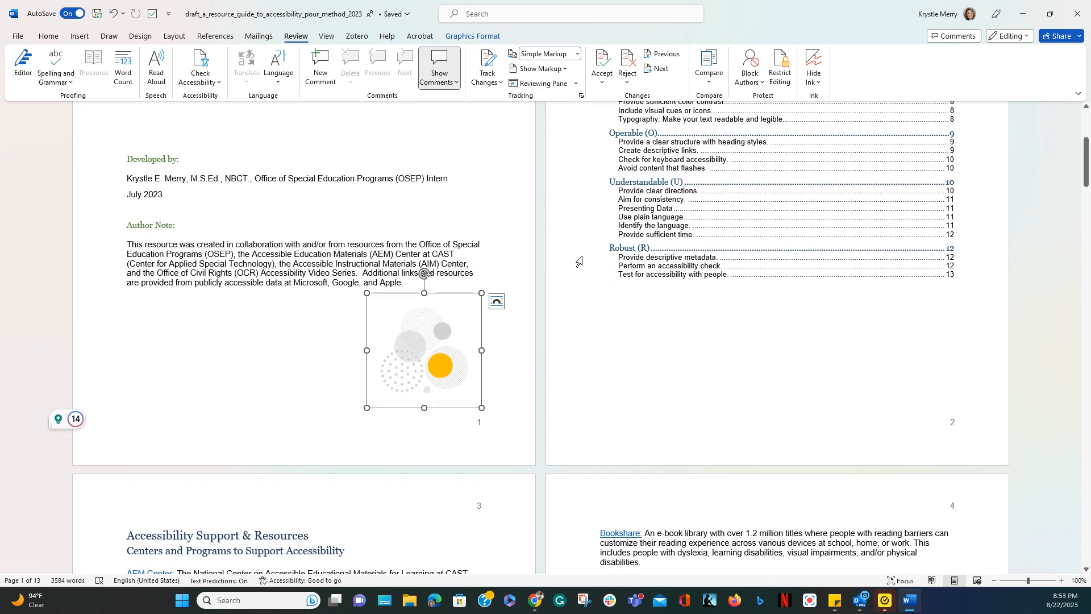